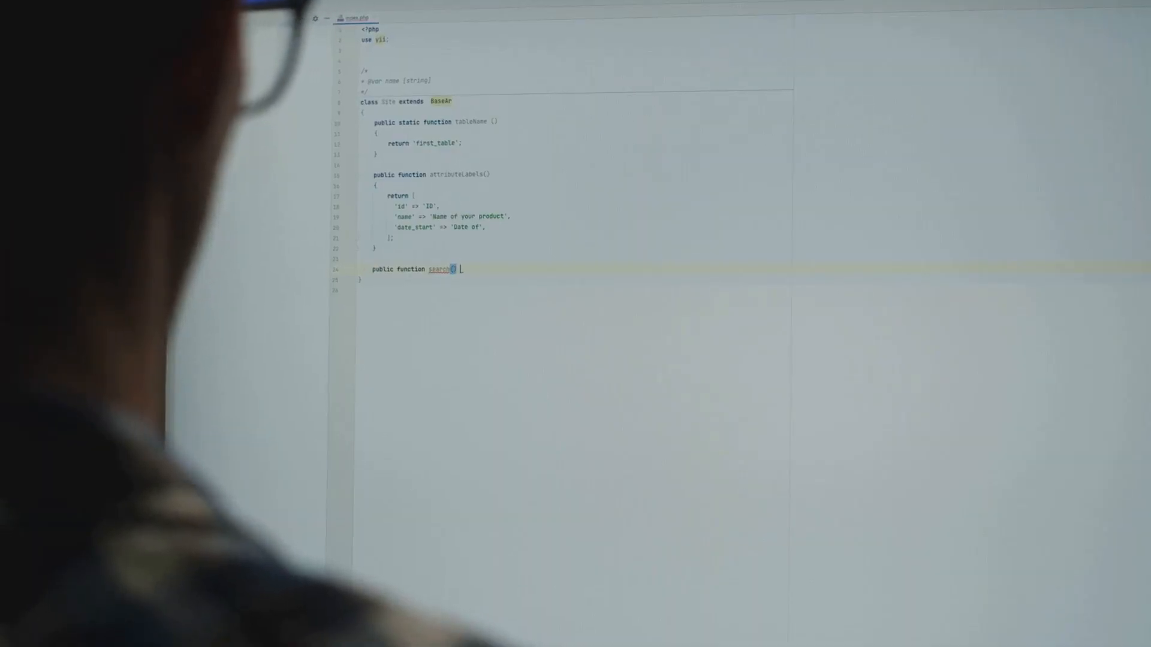
# Step: Create an empty body for the public search() method below attributeLabels
pyautogui.press('Enter')
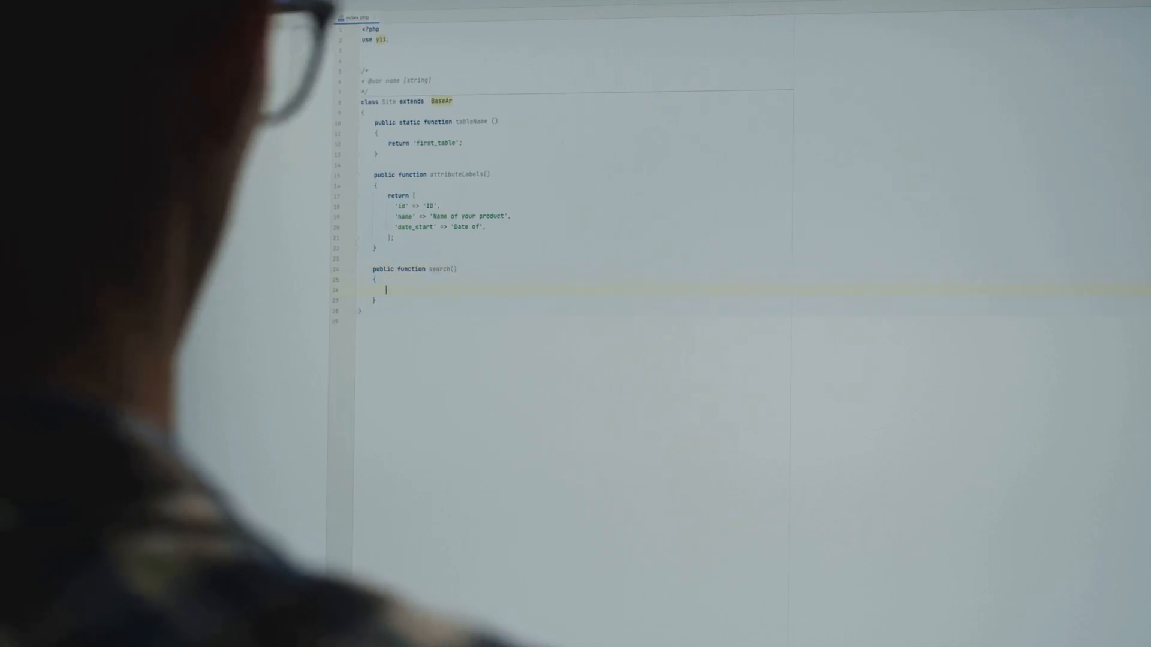